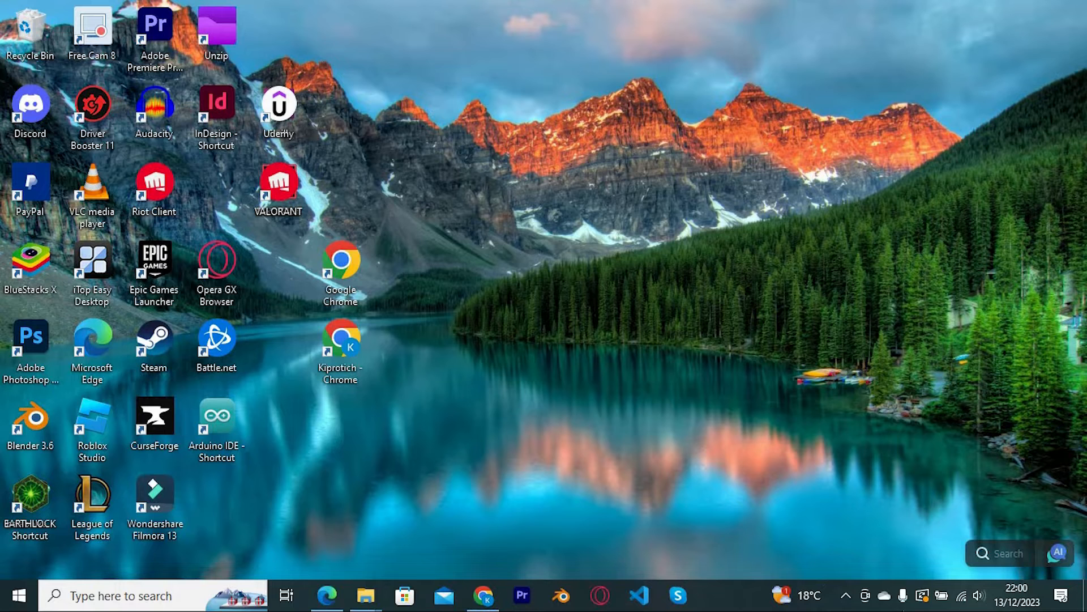
pyautogui.moveTo(793, 506)
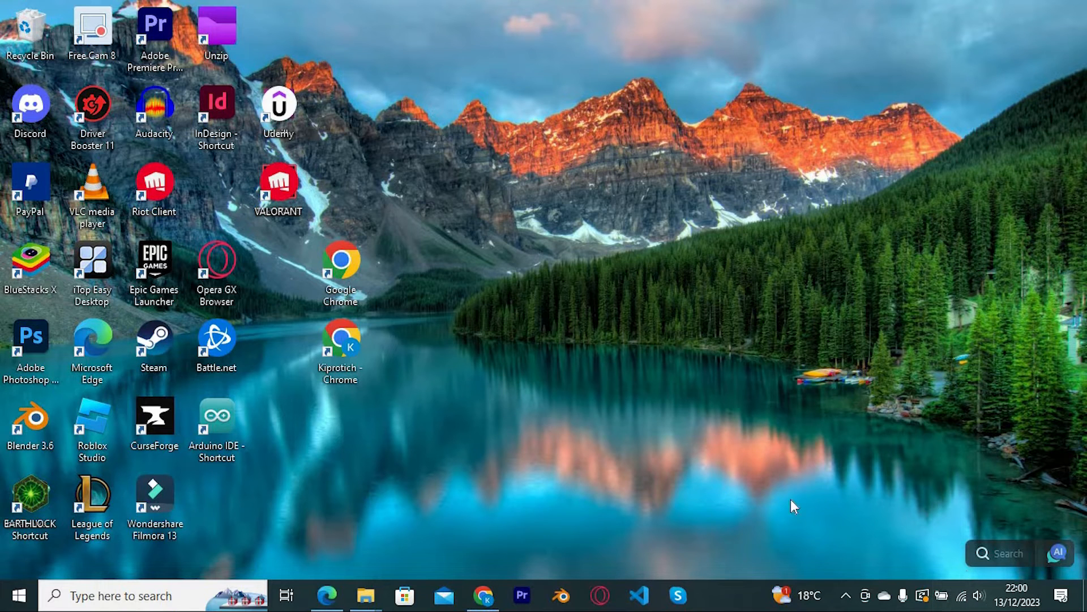
pyautogui.moveTo(708, 524)
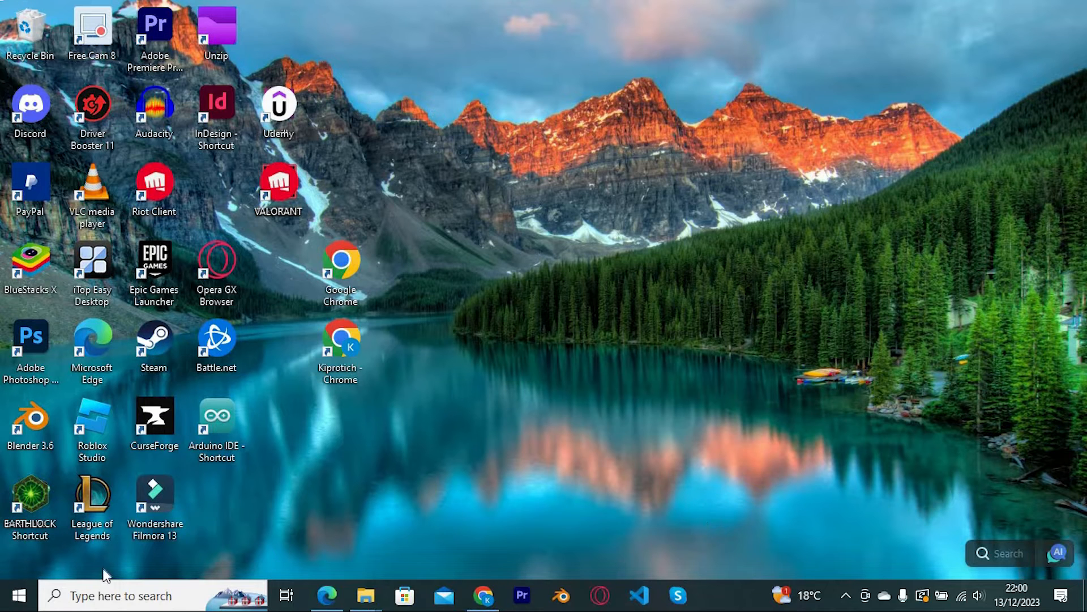
pyautogui.moveTo(114, 593)
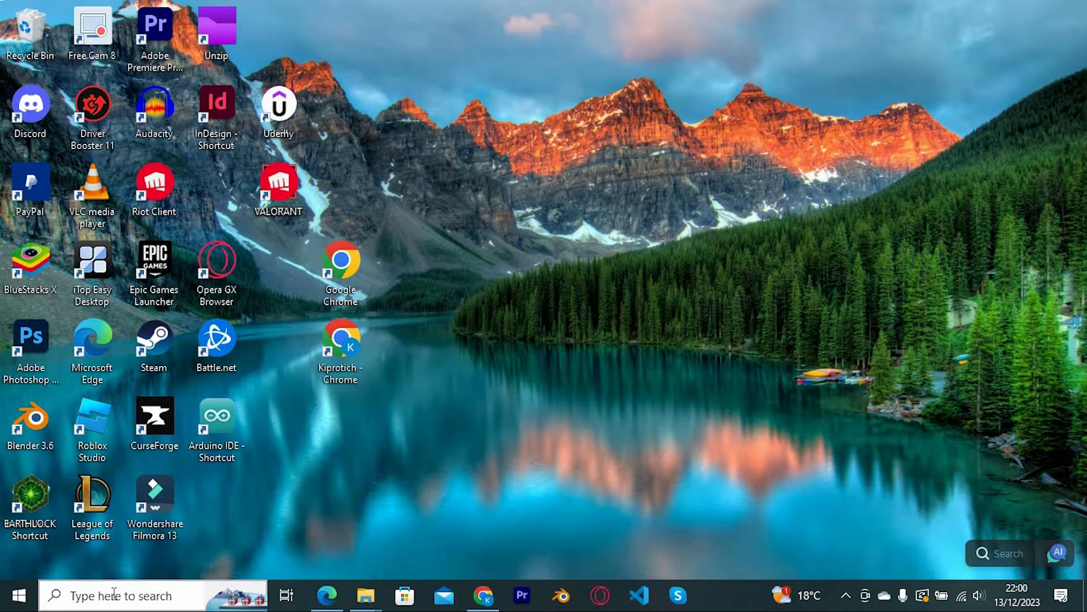
# Step: Search Windows for 'stea' so Steam shows as the best match
pyautogui.click(119, 595)
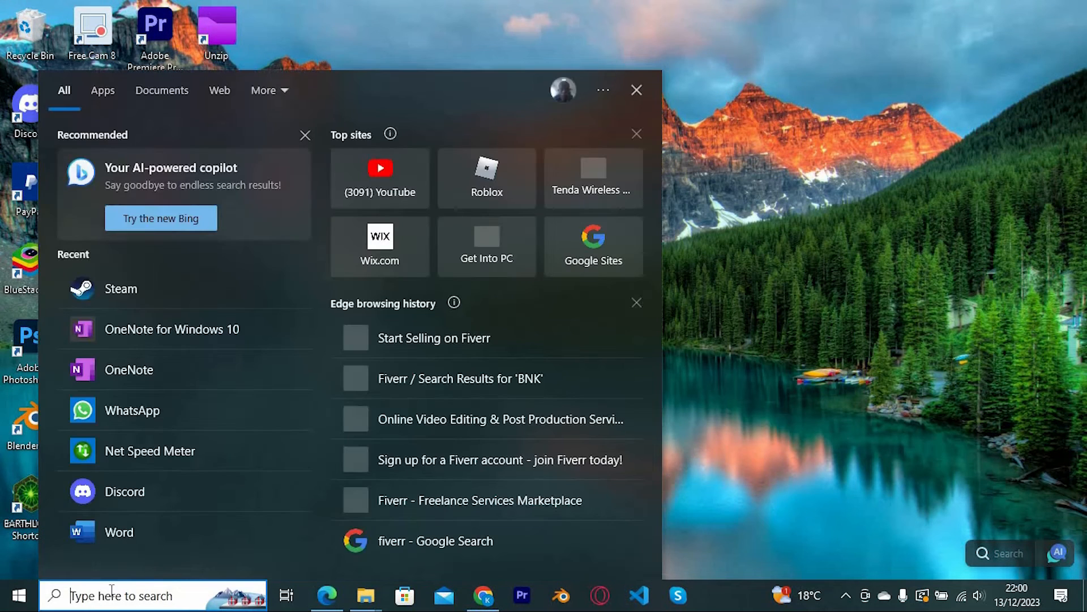
pyautogui.write('stea')
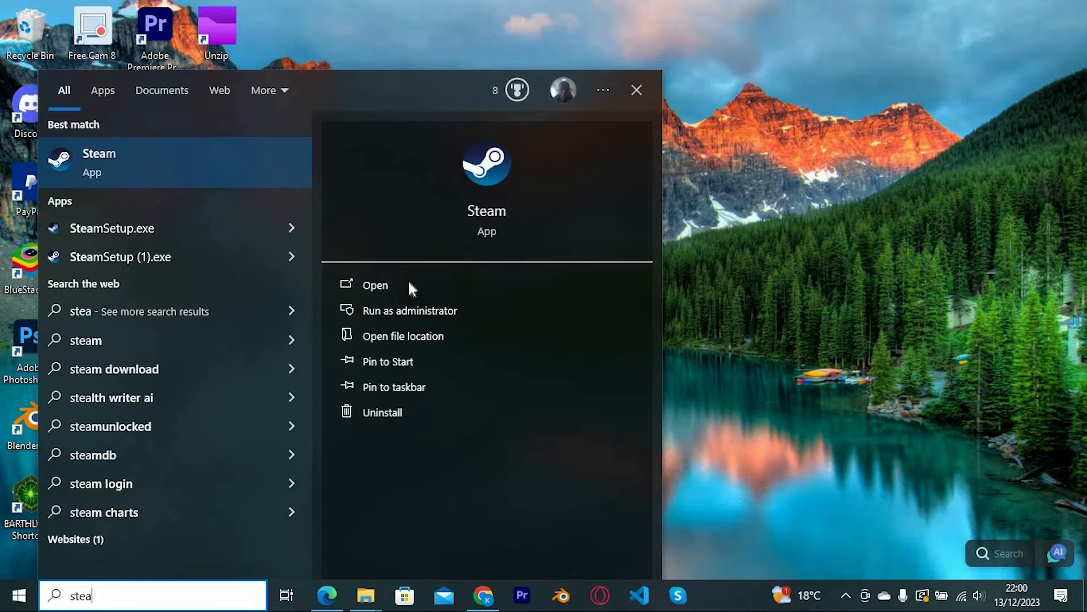
# Step: Launch Steam and search the store for 'GM' to find Garry's Mod
pyautogui.click(375, 285)
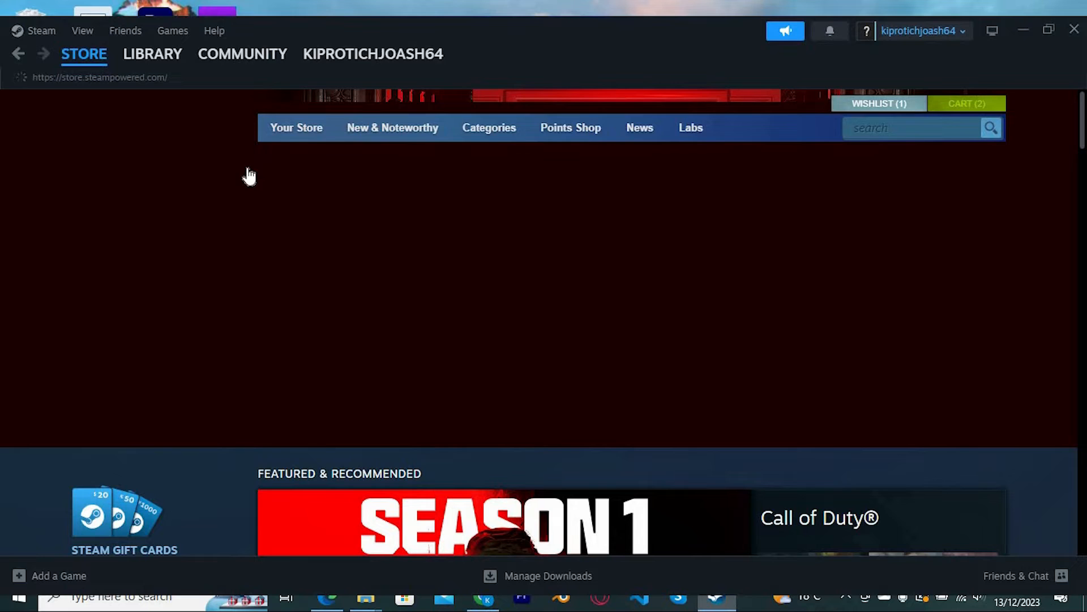
pyautogui.scroll(-3)
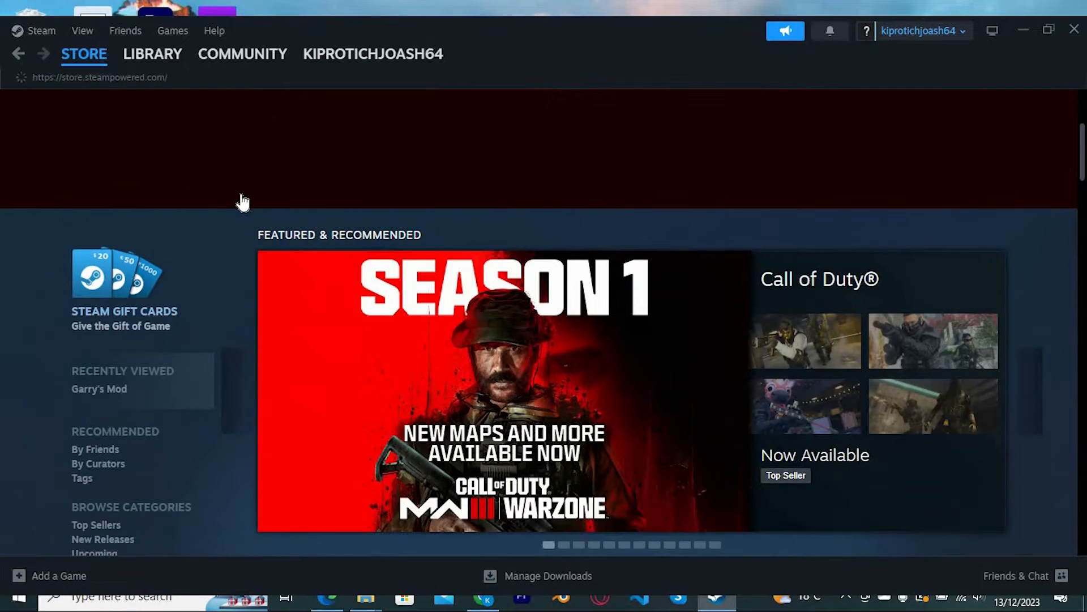
pyautogui.scroll(-3)
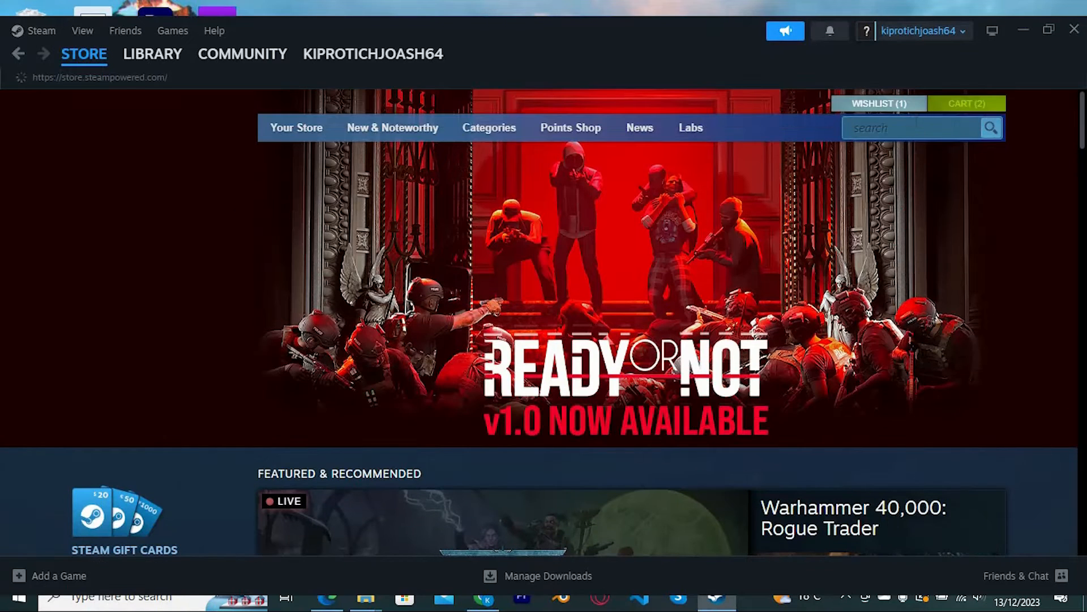
pyautogui.write('G')
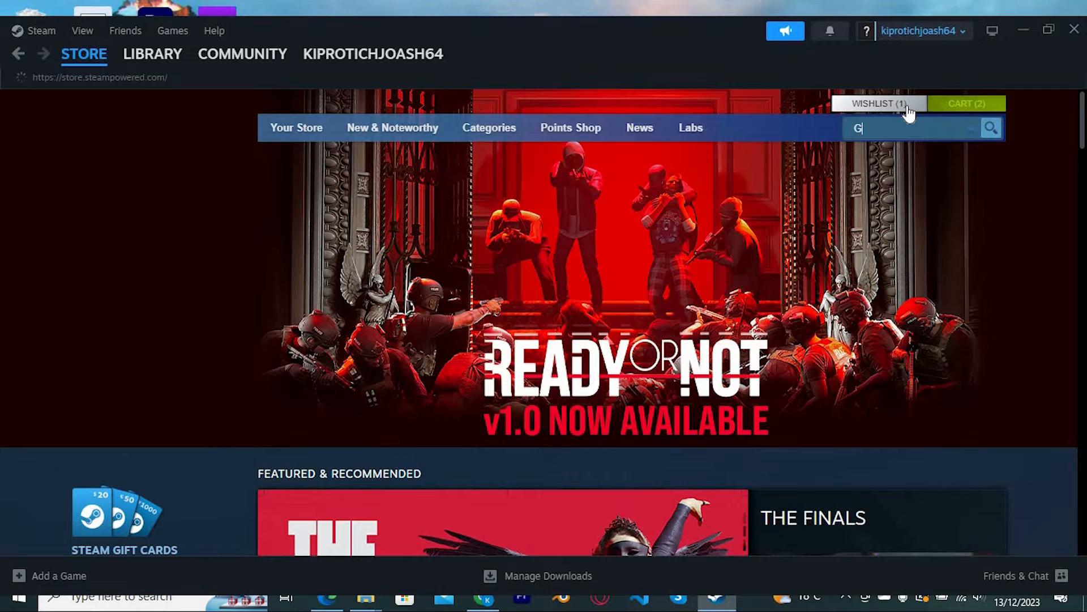
pyautogui.write('M')
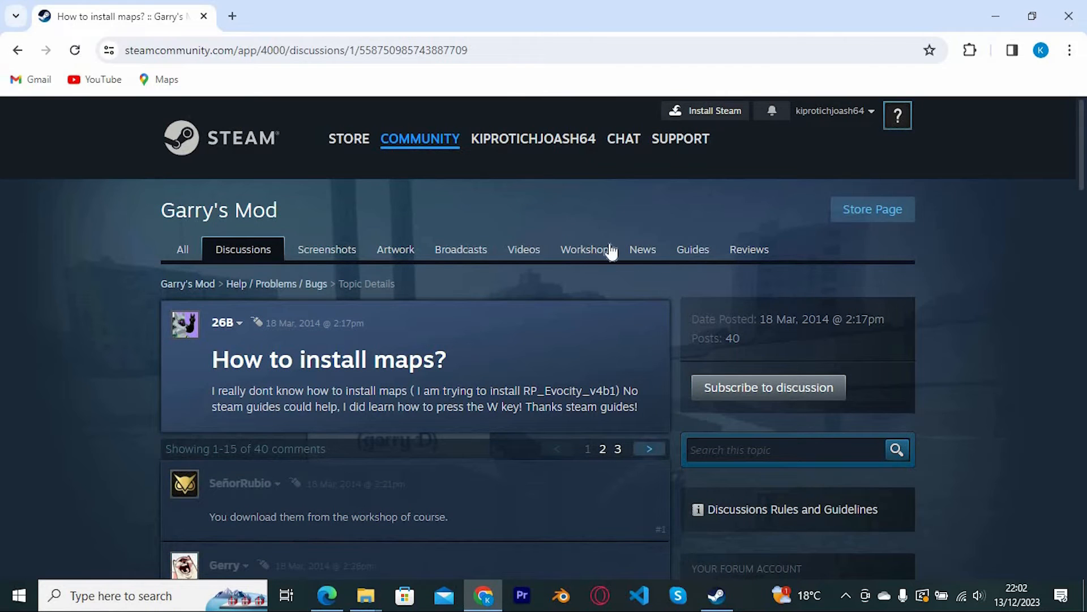
# Step: Filter the Garry's Mod Workshop to Addon Type: Map and browse the results
pyautogui.click(584, 249)
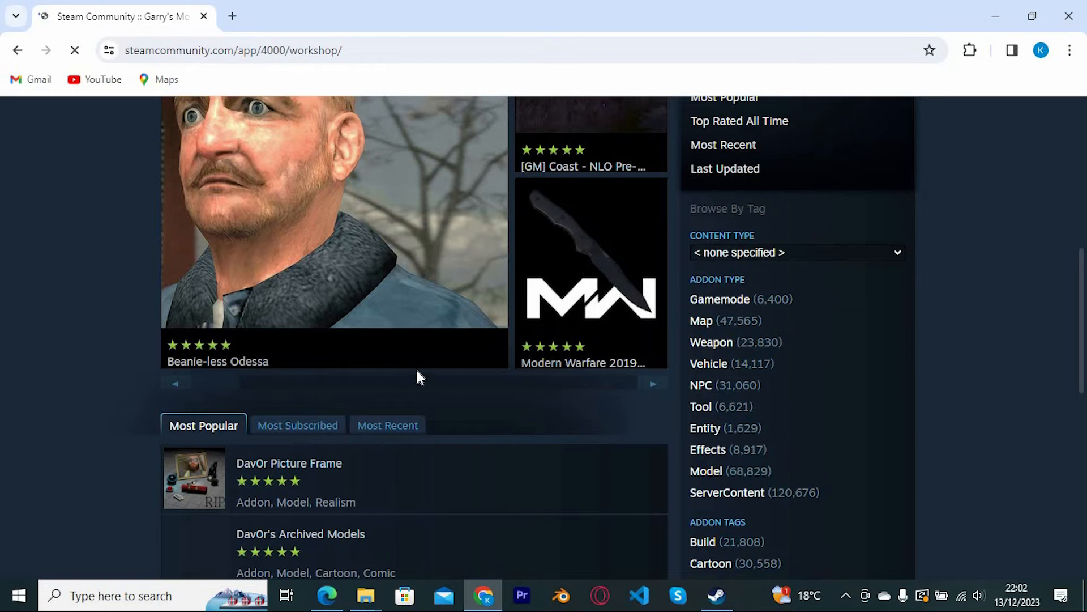
pyautogui.click(701, 321)
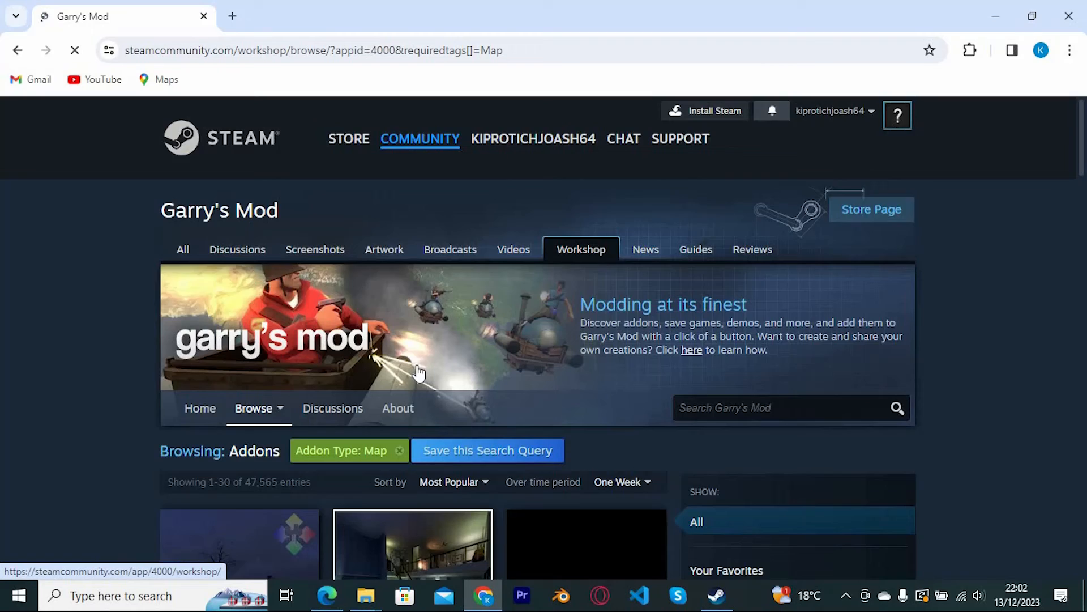
pyautogui.scroll(-3)
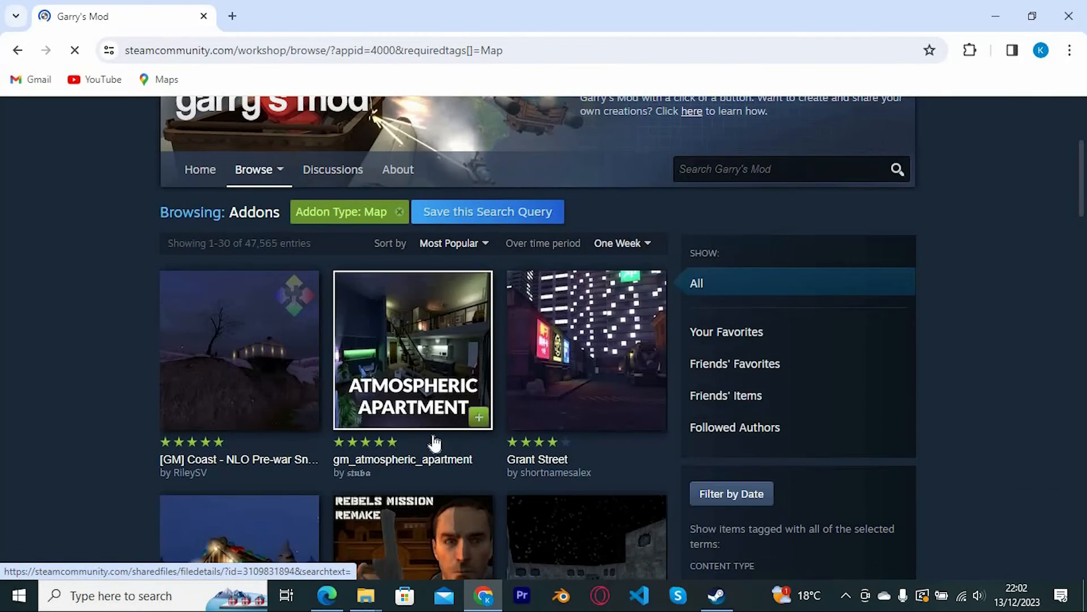
pyautogui.scroll(-3)
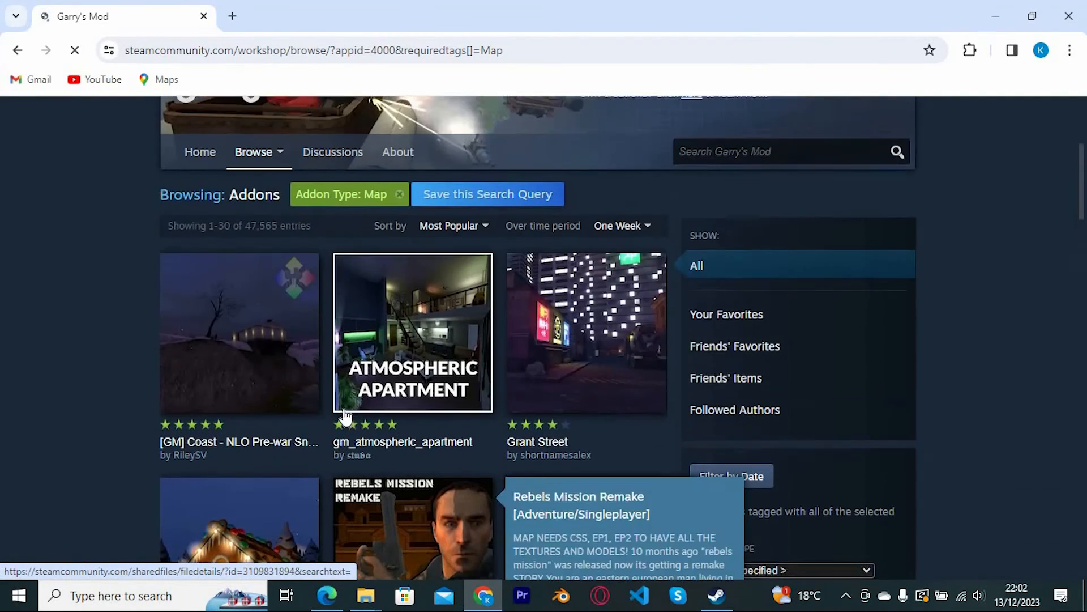